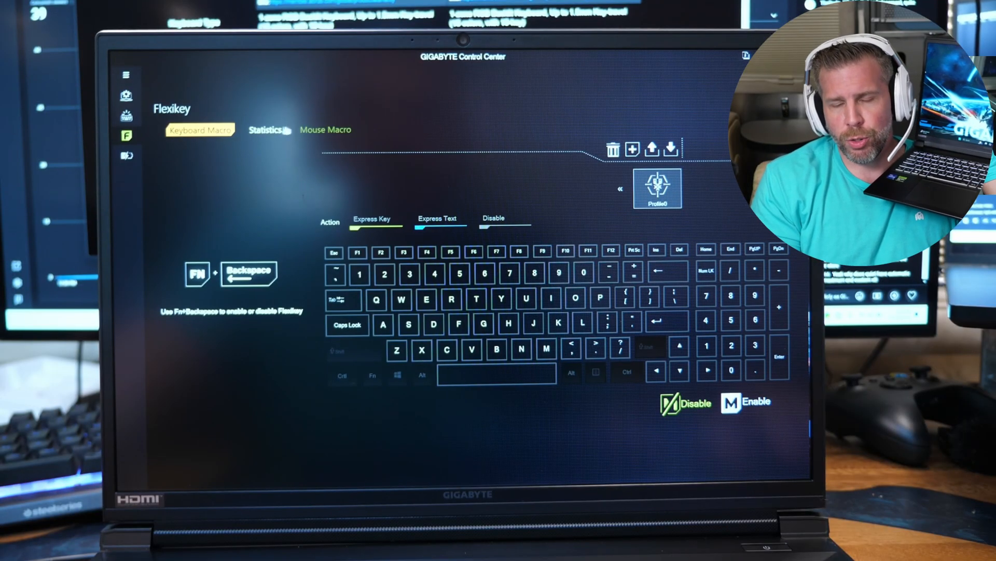
View the Flexikey macro recording page, then move to the System dashboard.
left_click(264, 129)
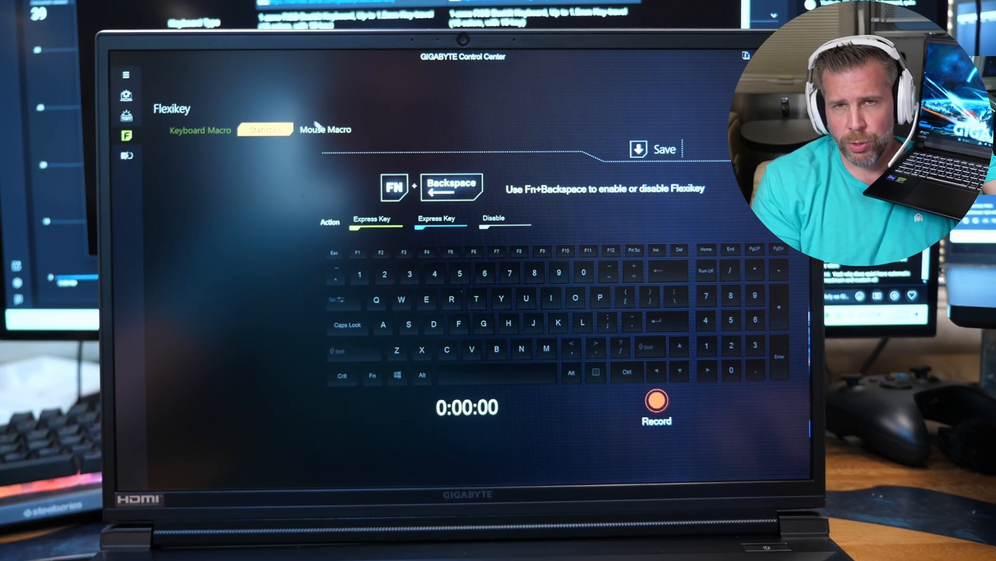
left_click(325, 130)
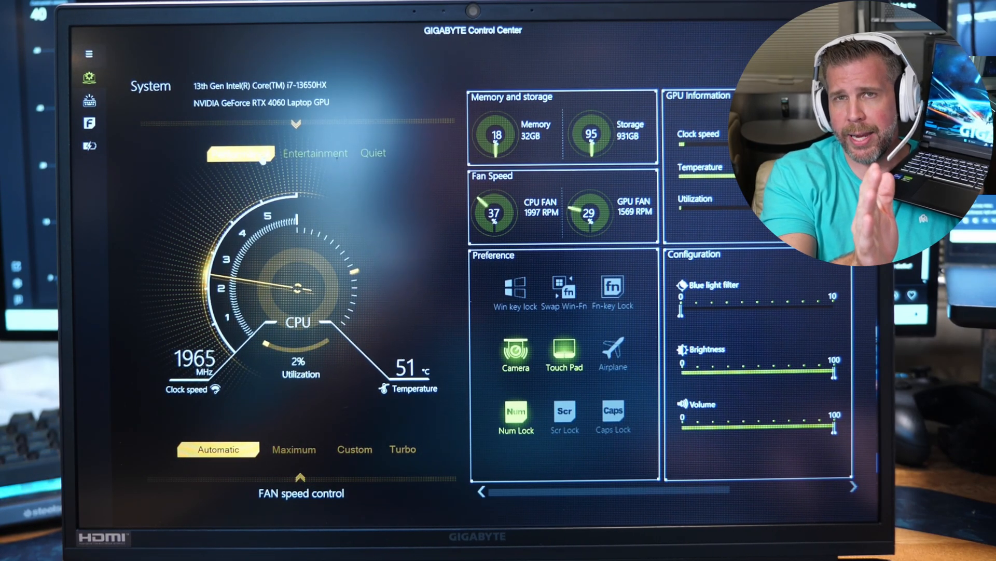
Apply the Performance profile, bringing CPU clock speed to 2767 MHz with Automatic fan control.
left_click(241, 154)
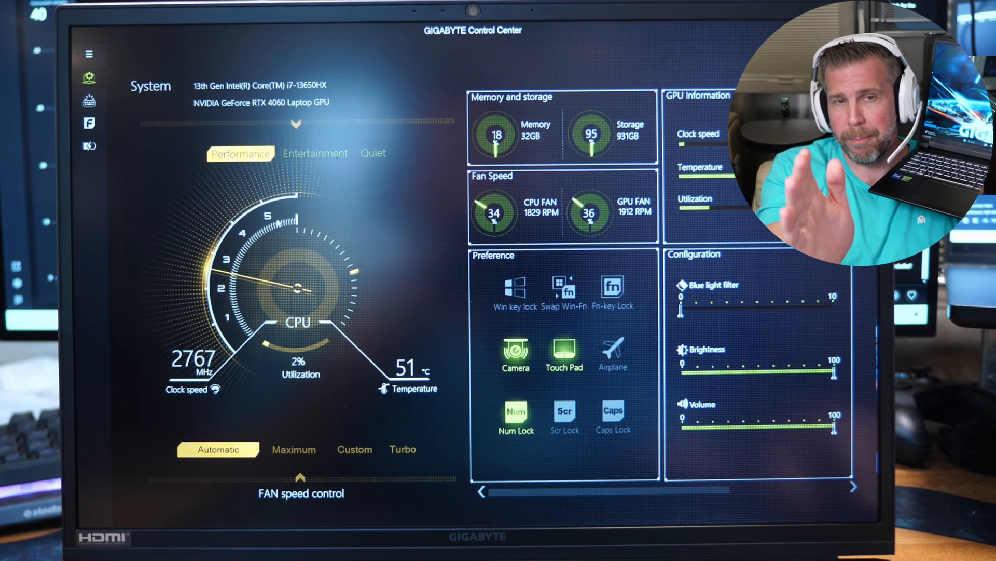